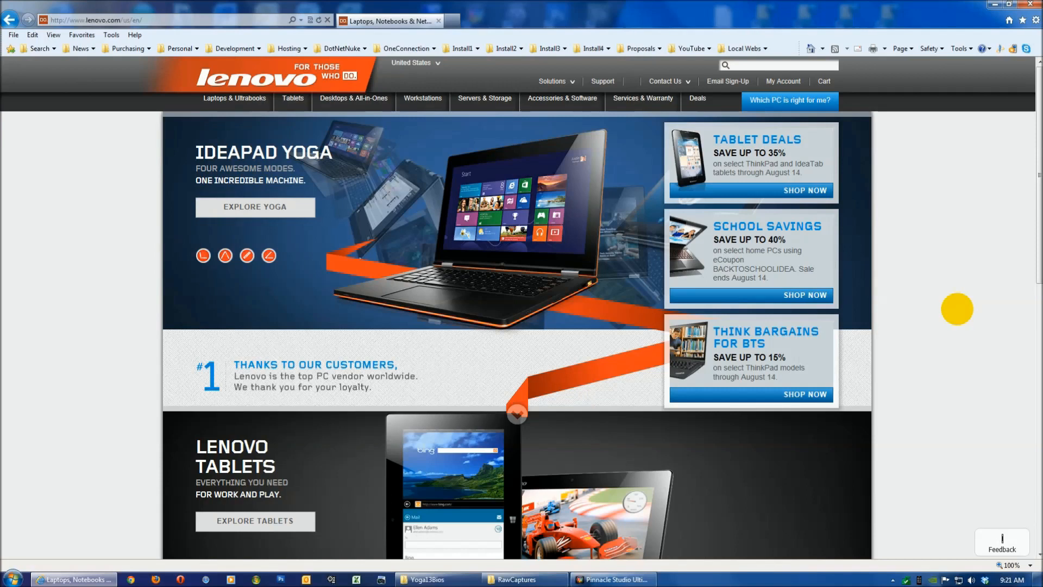
{"action": "mouse_move", "coordinate": [902, 275]}
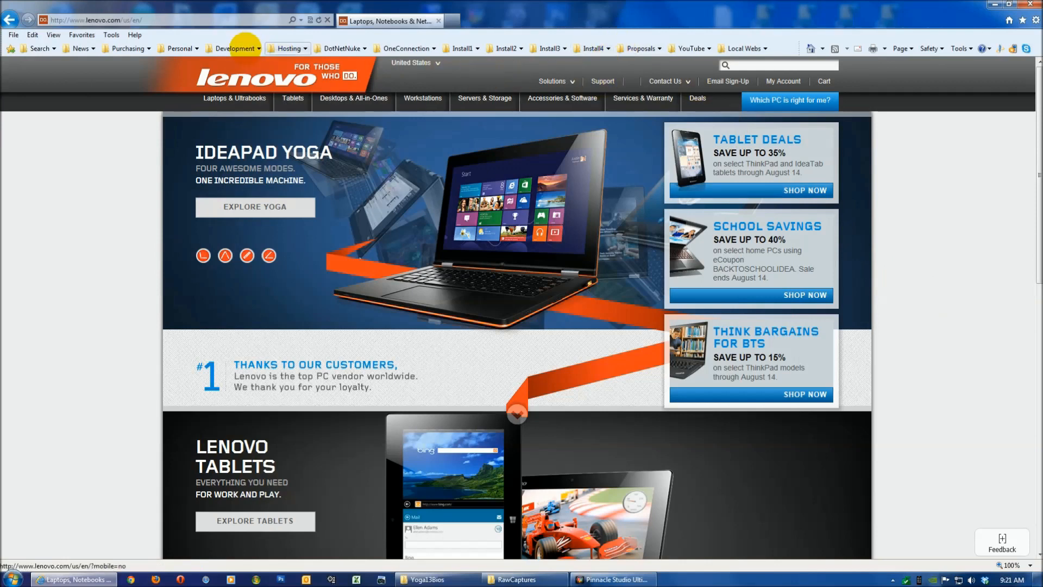
{"action": "mouse_move", "coordinate": [341, 47]}
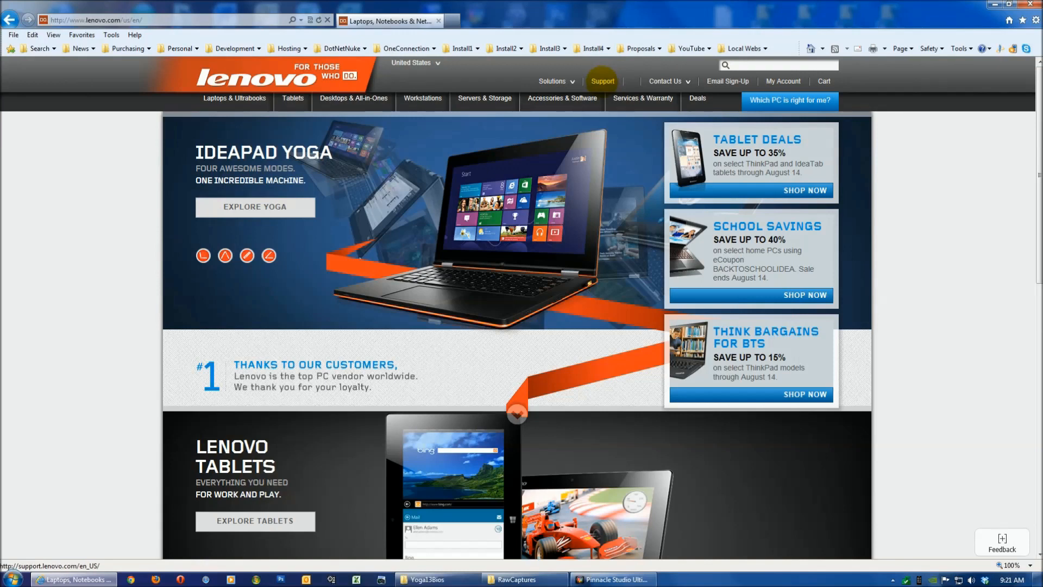
- Go to the Lenovo Support Drivers & Software page from the site header
{"action": "left_click", "coordinate": [602, 81]}
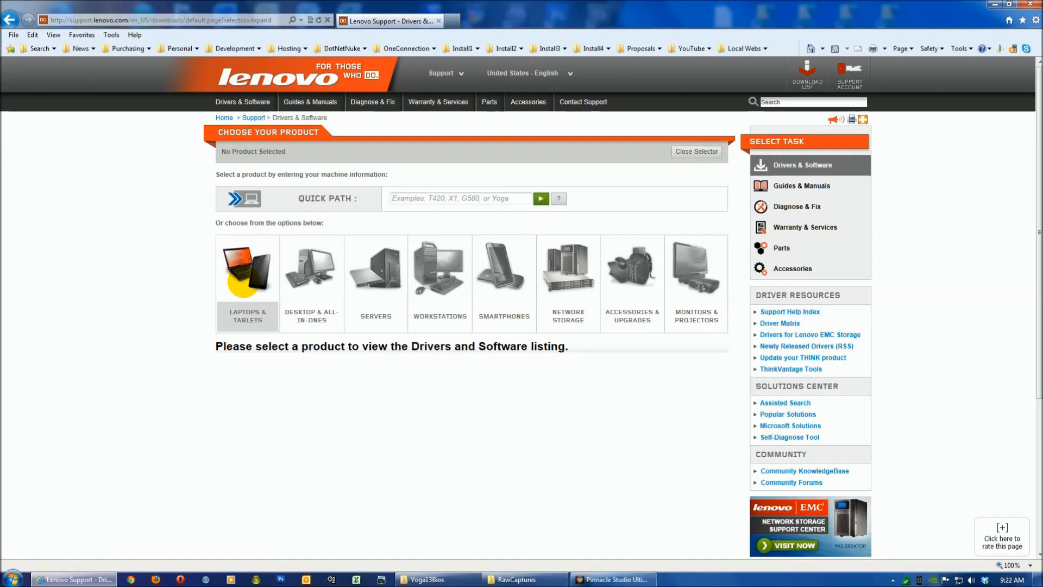
- Look up 'yoga 13' in the Quick Path box to select the Yoga 13 Notebook (IdeaPad)
{"action": "left_click", "coordinate": [463, 198]}
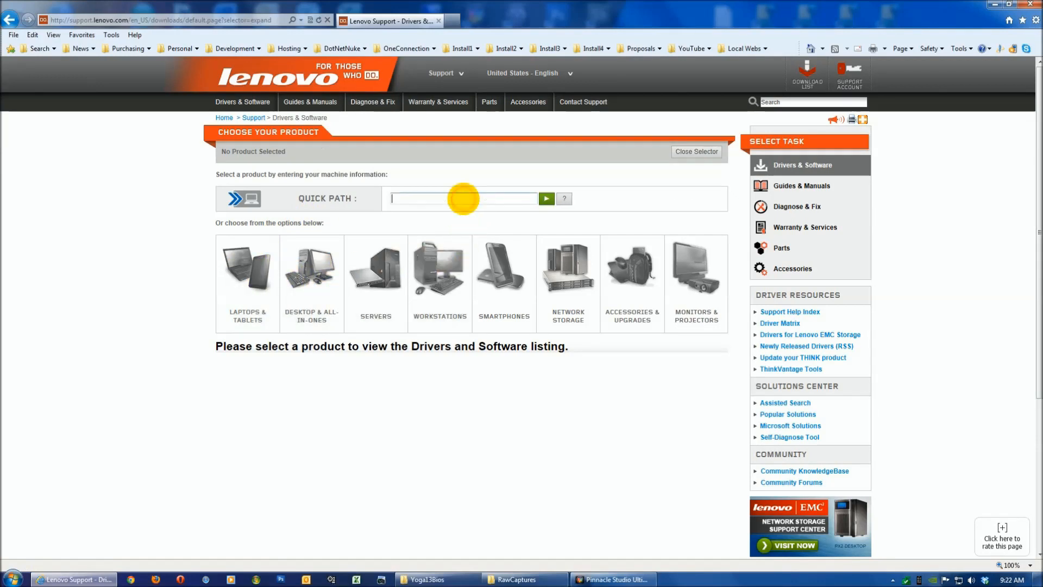
{"action": "type", "text": "y"}
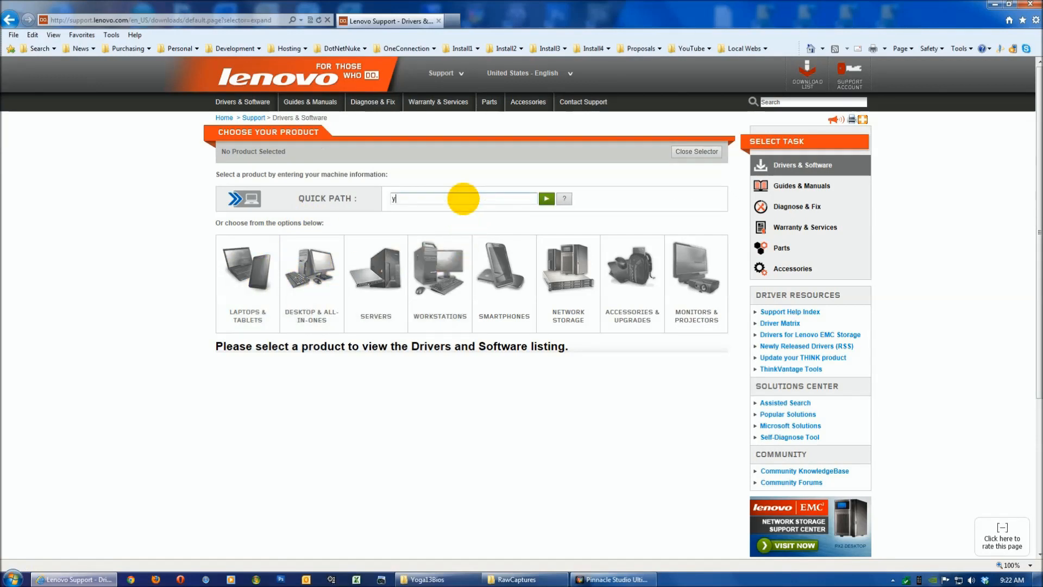
{"action": "type", "text": "oga 13"}
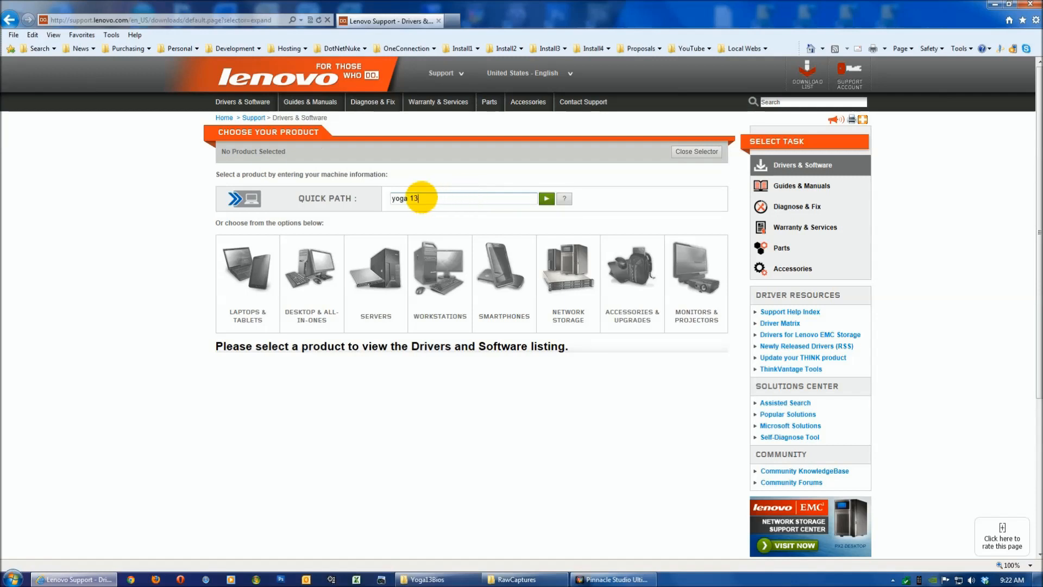
{"action": "mouse_move", "coordinate": [545, 198]}
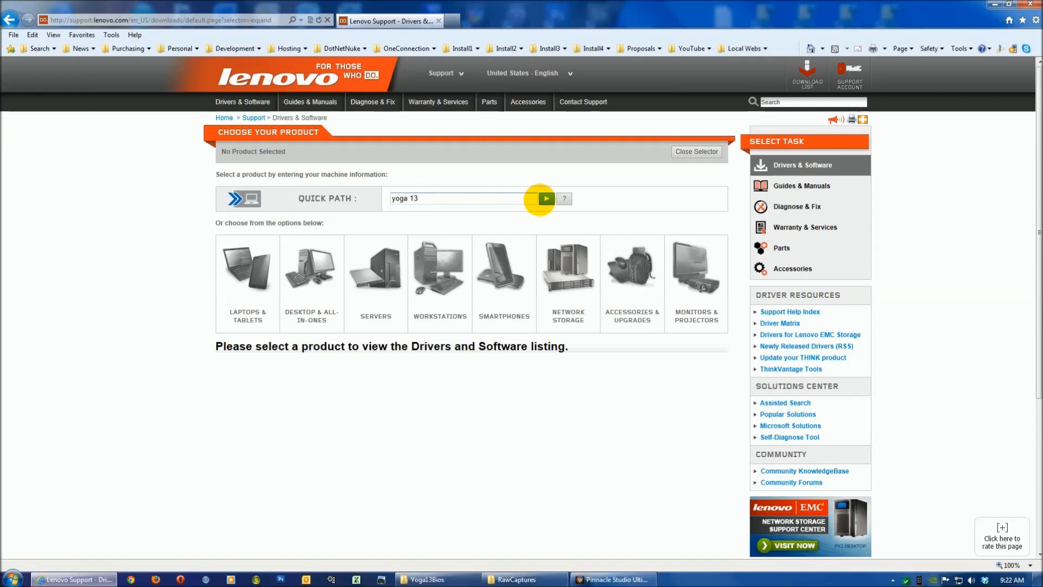
{"action": "left_click", "coordinate": [545, 198]}
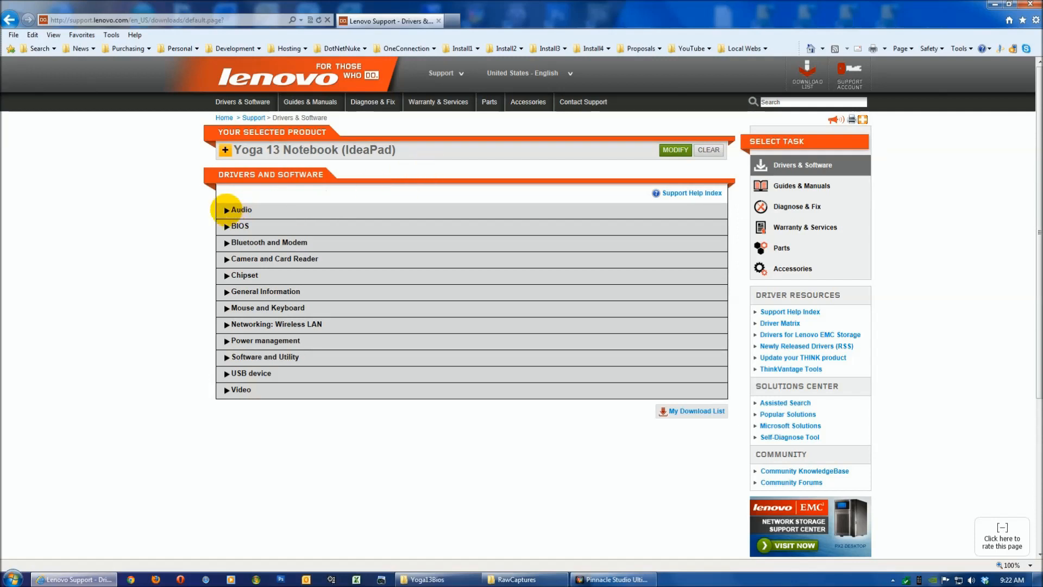
- List the Audio and BIOS files and add the BIOS update and Realtek driver to the download list
{"action": "left_click", "coordinate": [235, 210]}
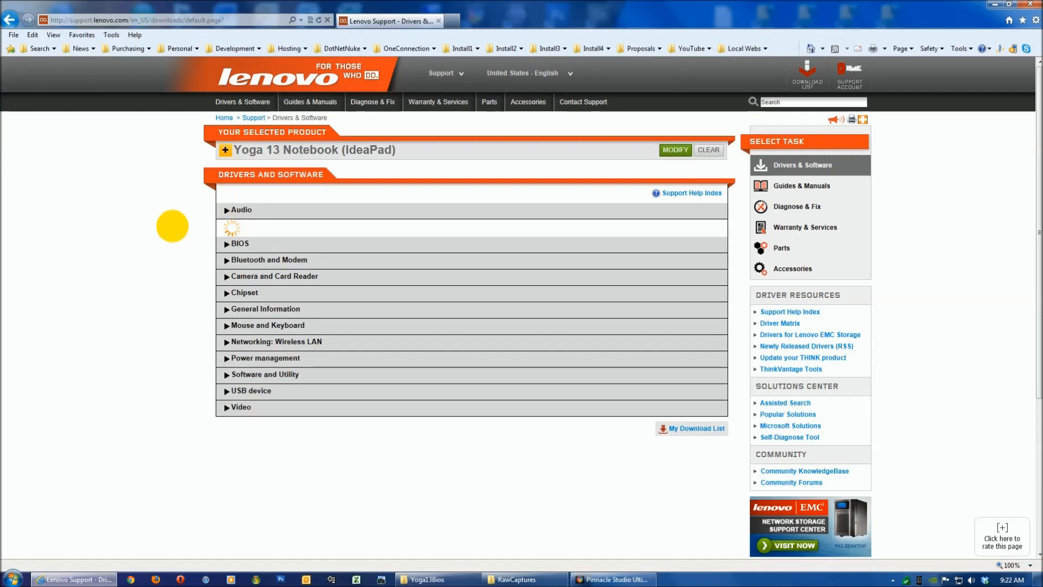
{"action": "left_click", "coordinate": [242, 210]}
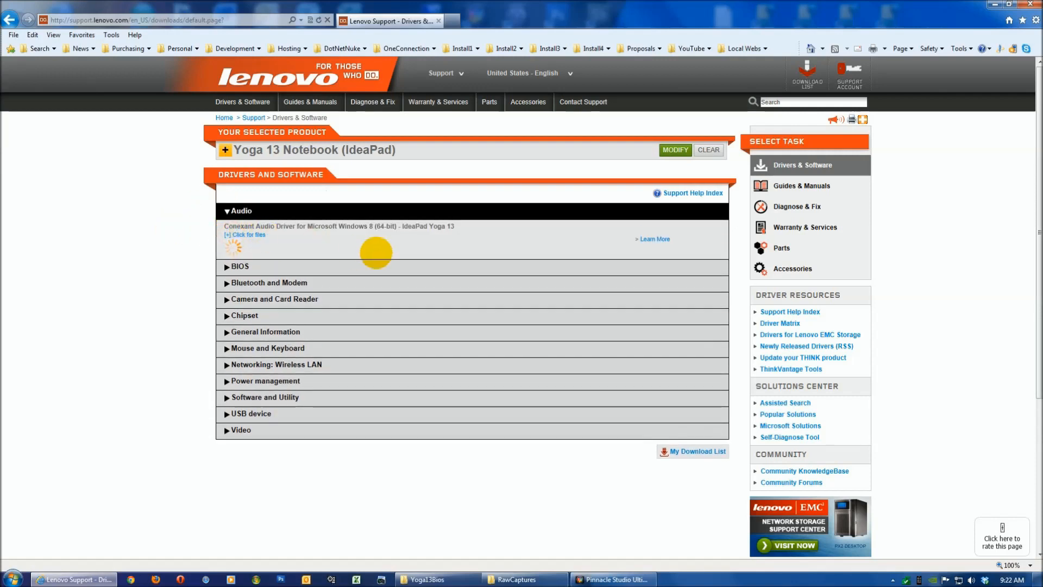
{"action": "left_click", "coordinate": [248, 234]}
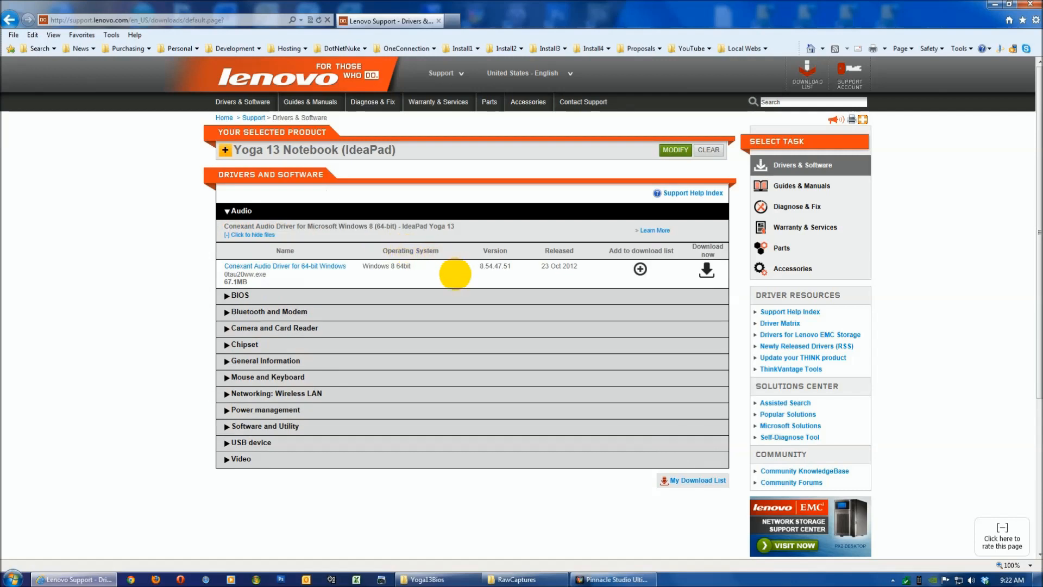
{"action": "mouse_move", "coordinate": [392, 292]}
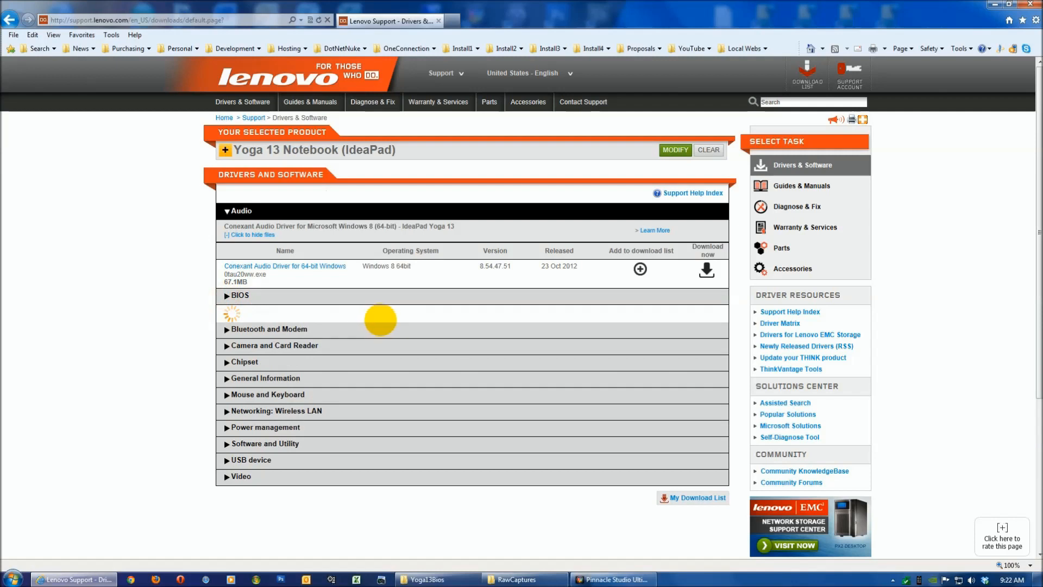
{"action": "left_click", "coordinate": [239, 296]}
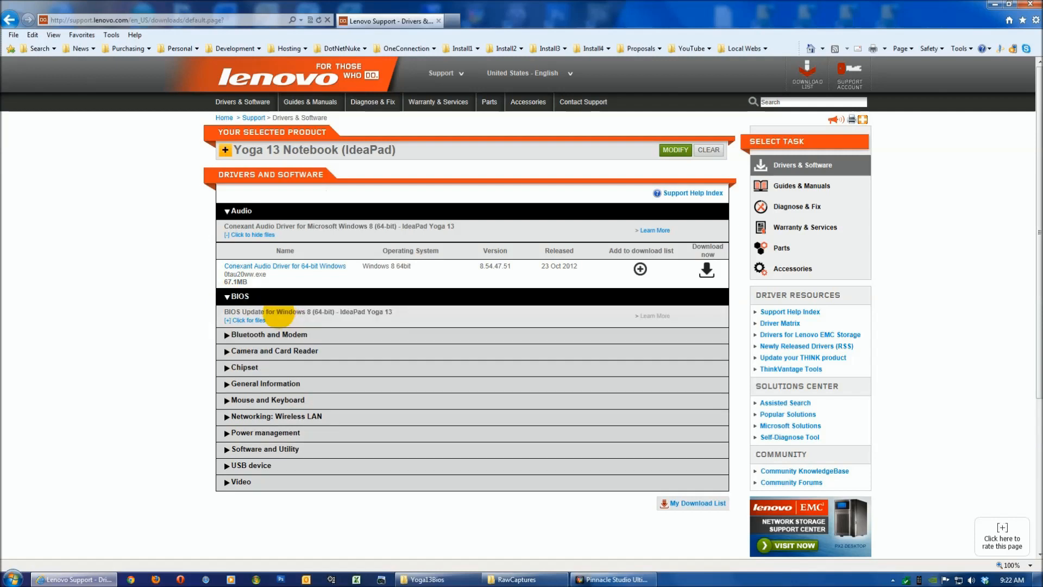
{"action": "left_click", "coordinate": [245, 319]}
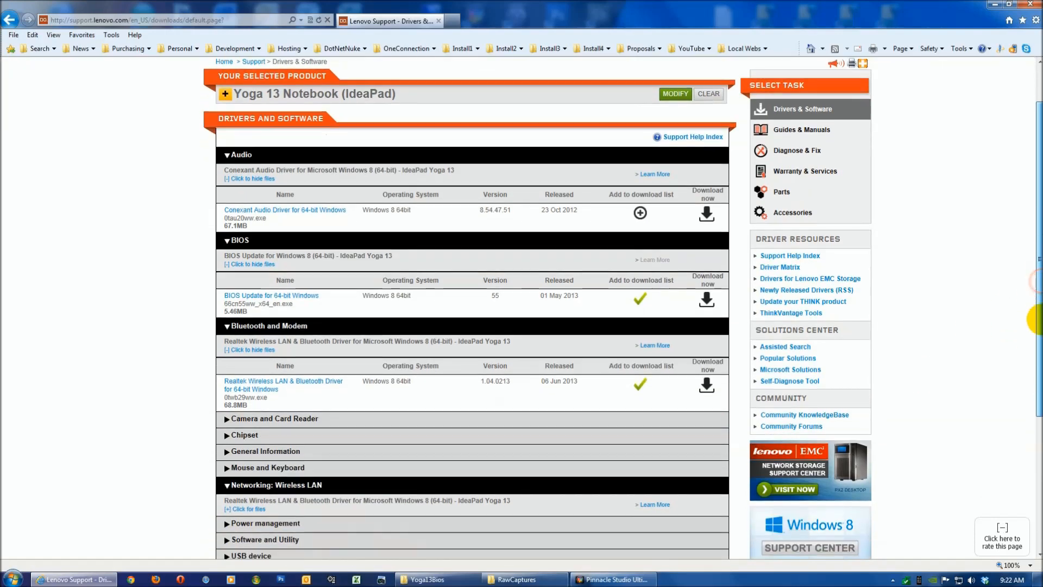
- Collapse the Audio and Wireless LAN categories, leaving only BIOS and Bluetooth listed
{"action": "scroll", "scroll_direction": "down", "scroll_amount": 3}
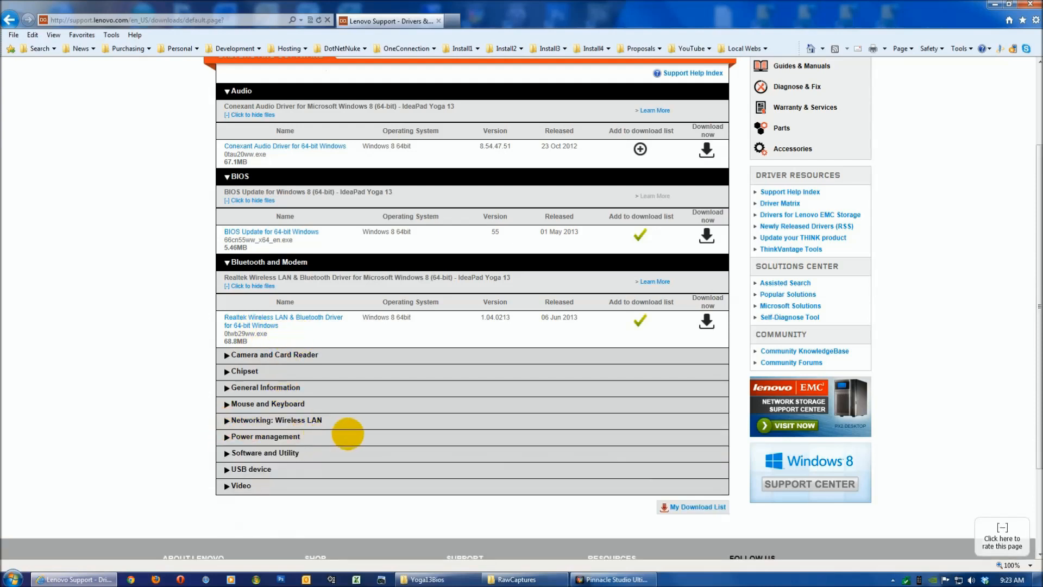
{"action": "mouse_move", "coordinate": [497, 344]}
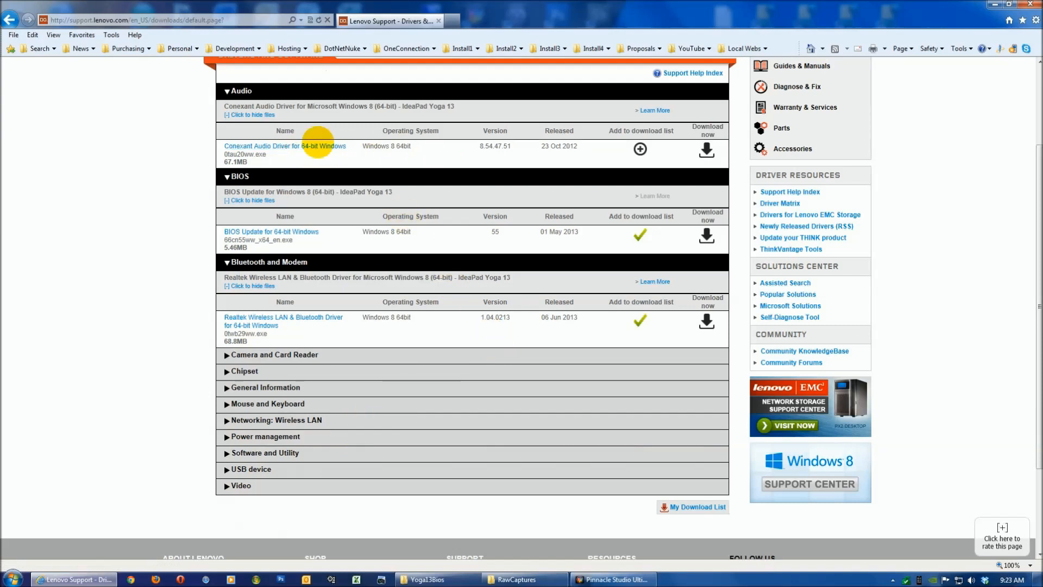
{"action": "left_click", "coordinate": [252, 115]}
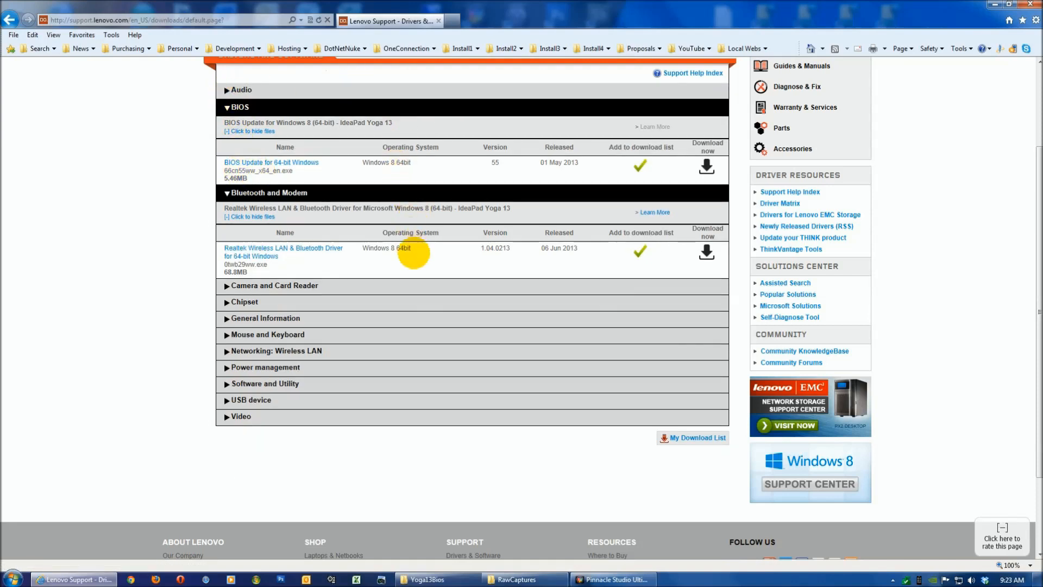
{"action": "mouse_move", "coordinate": [511, 274]}
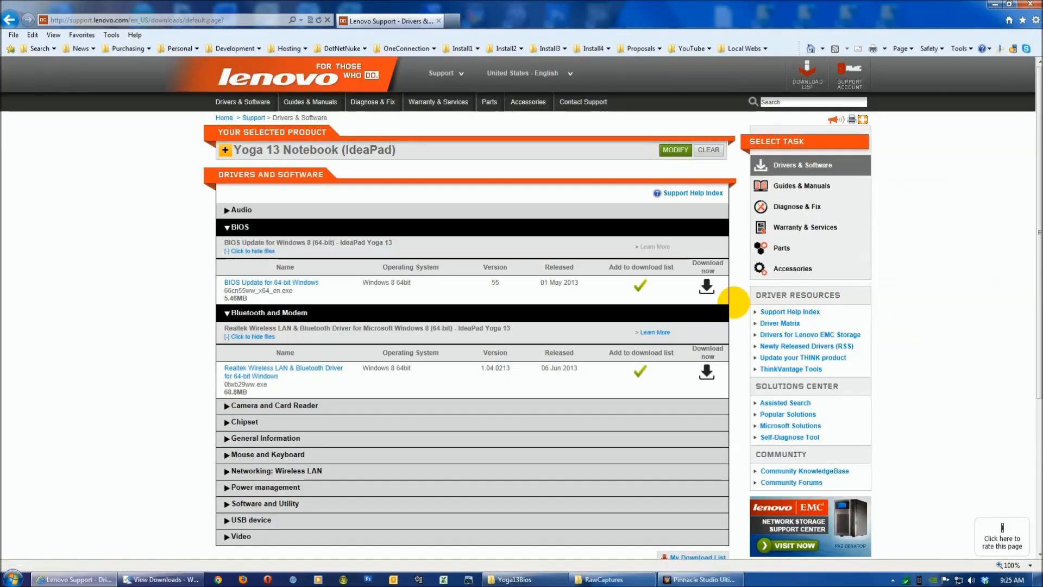
- Start downloading the 64-bit BIOS update and choose to save it to the computer
{"action": "left_click", "coordinate": [706, 287]}
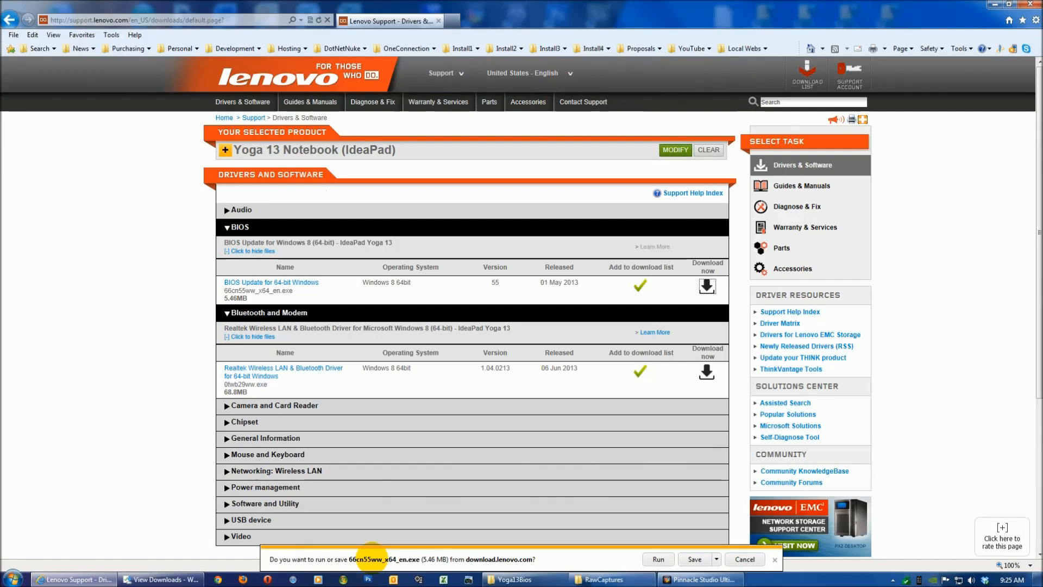
{"action": "left_click", "coordinate": [728, 558]}
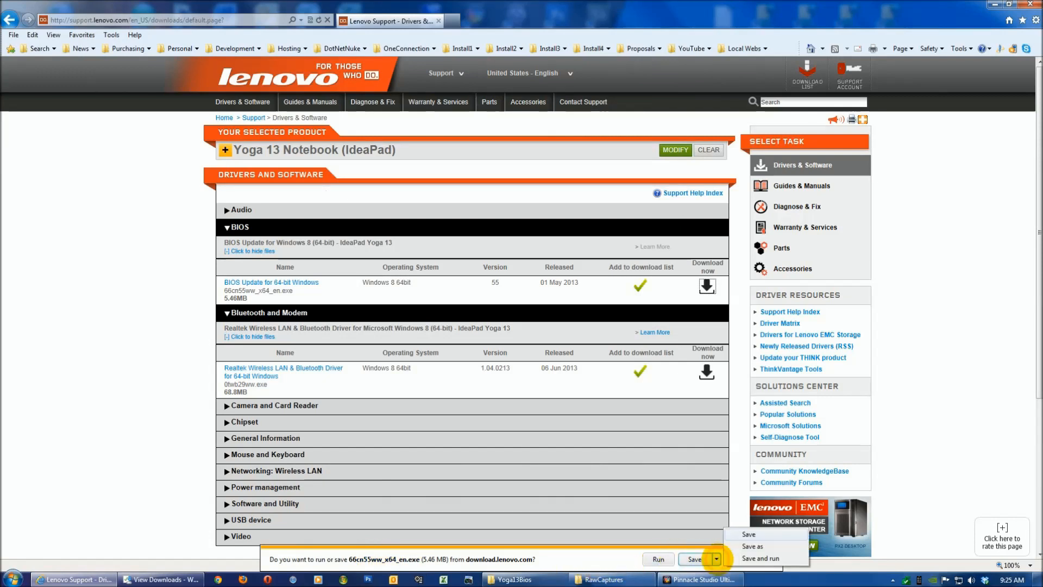
{"action": "mouse_move", "coordinate": [753, 546]}
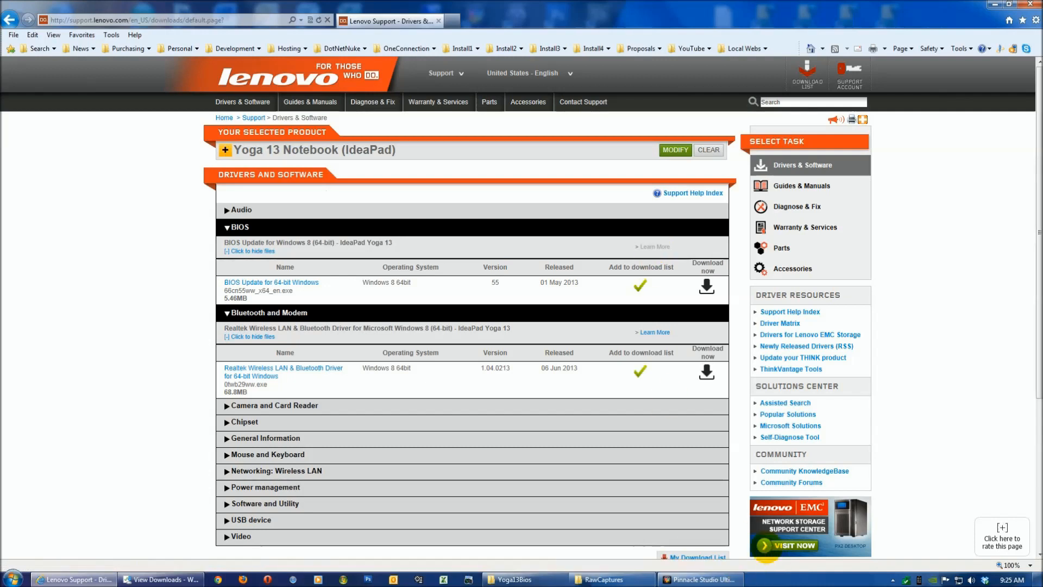
{"action": "mouse_move", "coordinate": [654, 247]}
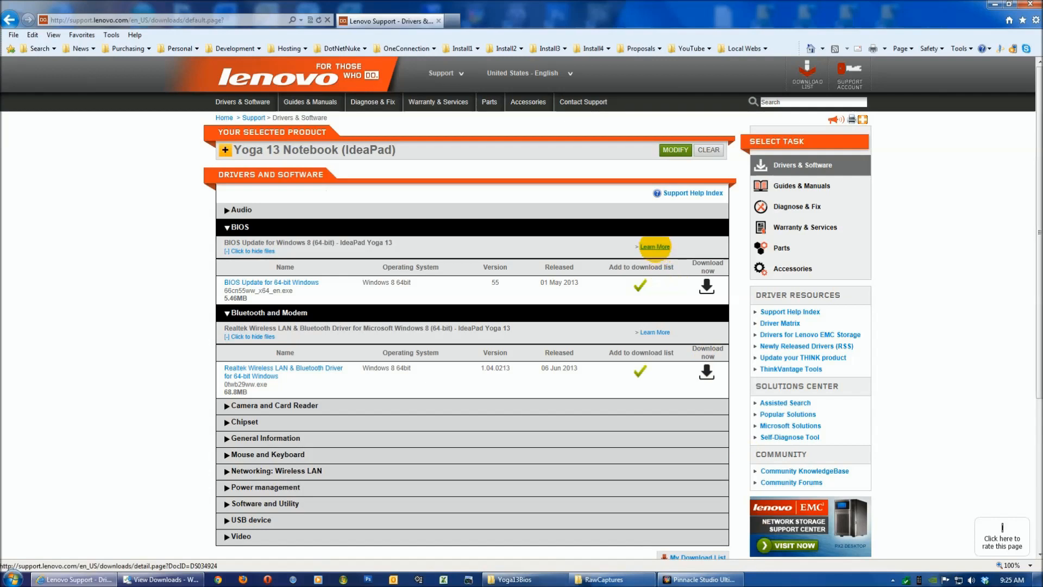
{"action": "left_click", "coordinate": [655, 246]}
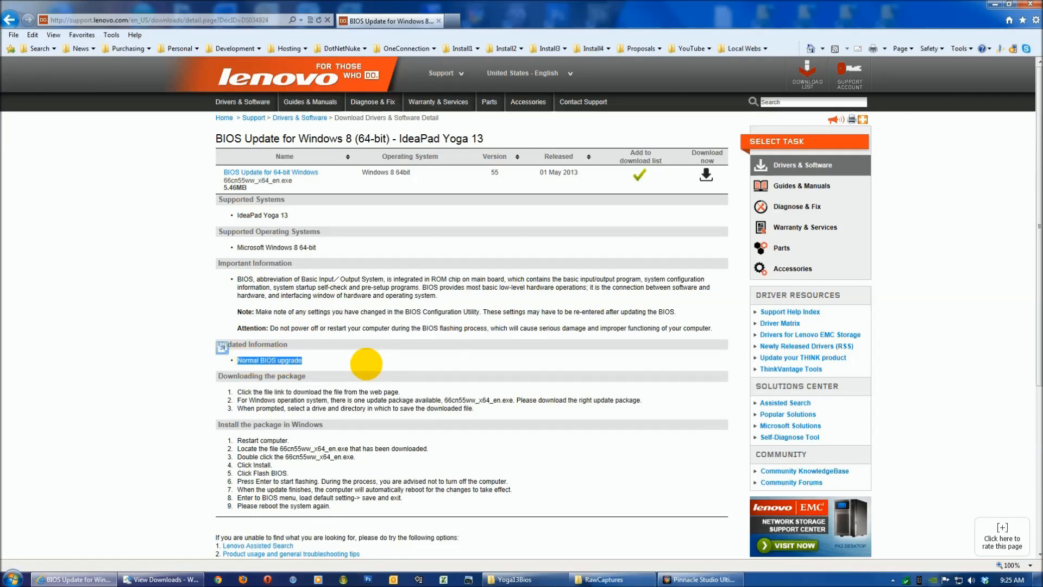
{"action": "mouse_move", "coordinate": [387, 418]}
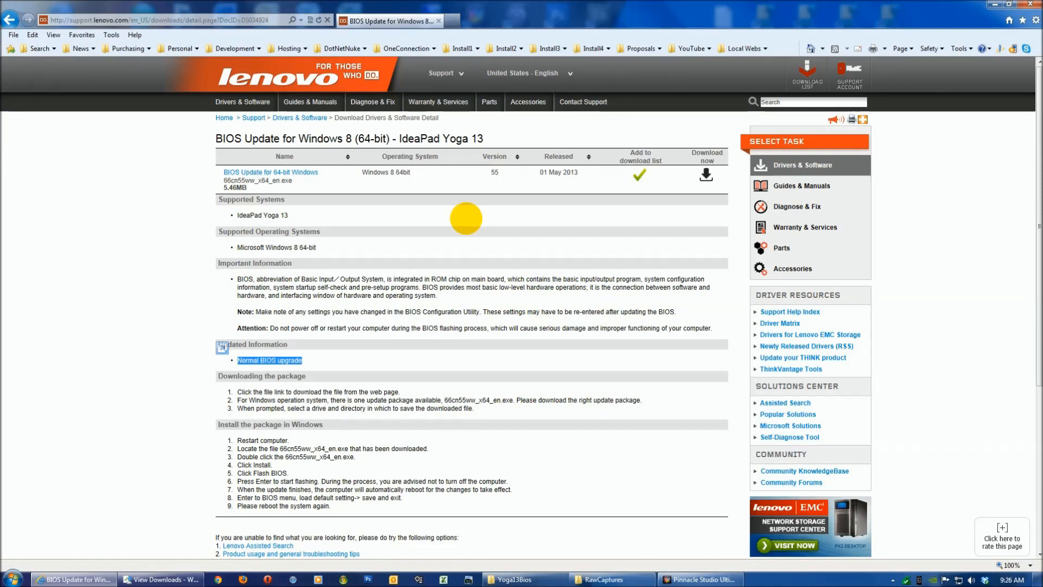
{"action": "mouse_move", "coordinate": [326, 347]}
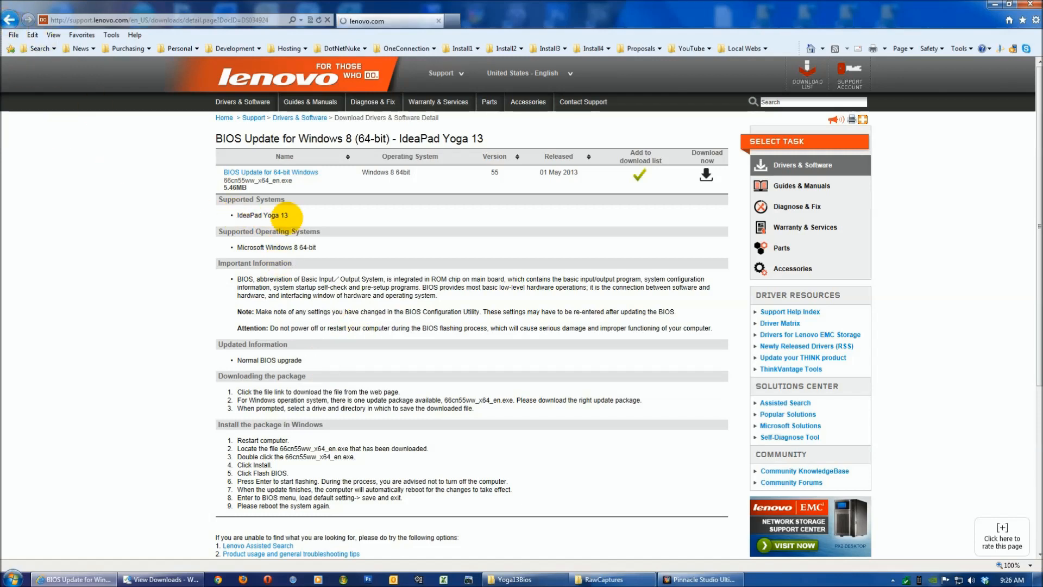
{"action": "mouse_move", "coordinate": [338, 316]}
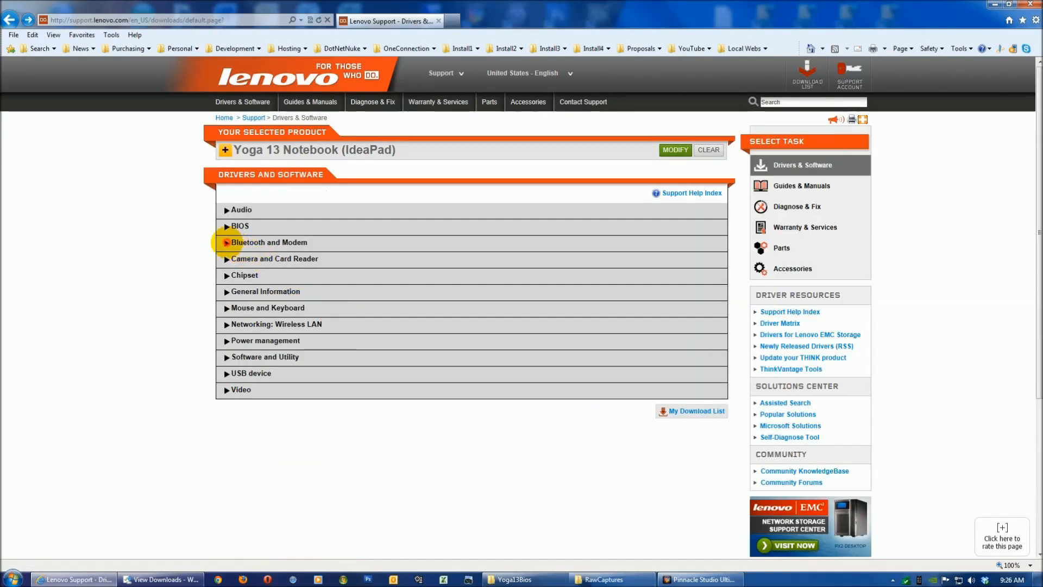
- Show the Realtek Wireless LAN & Bluetooth driver's details page via Learn More
{"action": "left_click", "coordinate": [270, 242]}
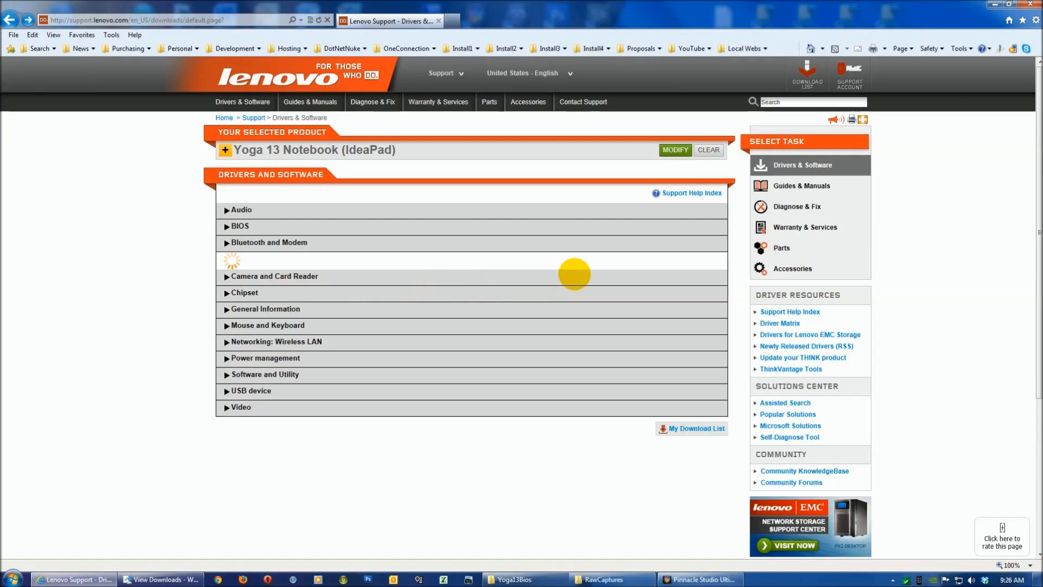
{"action": "left_click", "coordinate": [270, 243]}
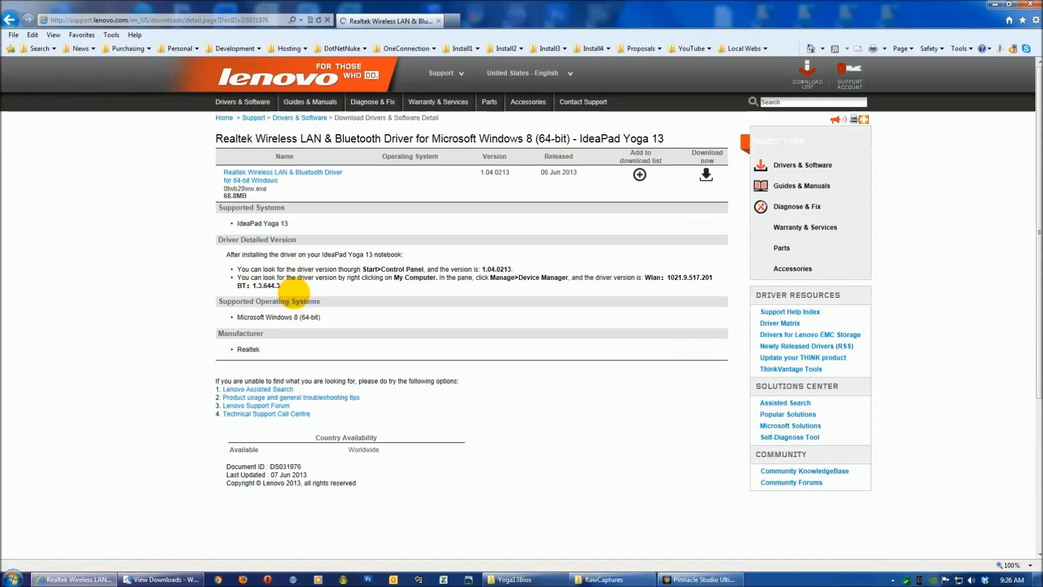
{"action": "left_click", "coordinate": [639, 174]}
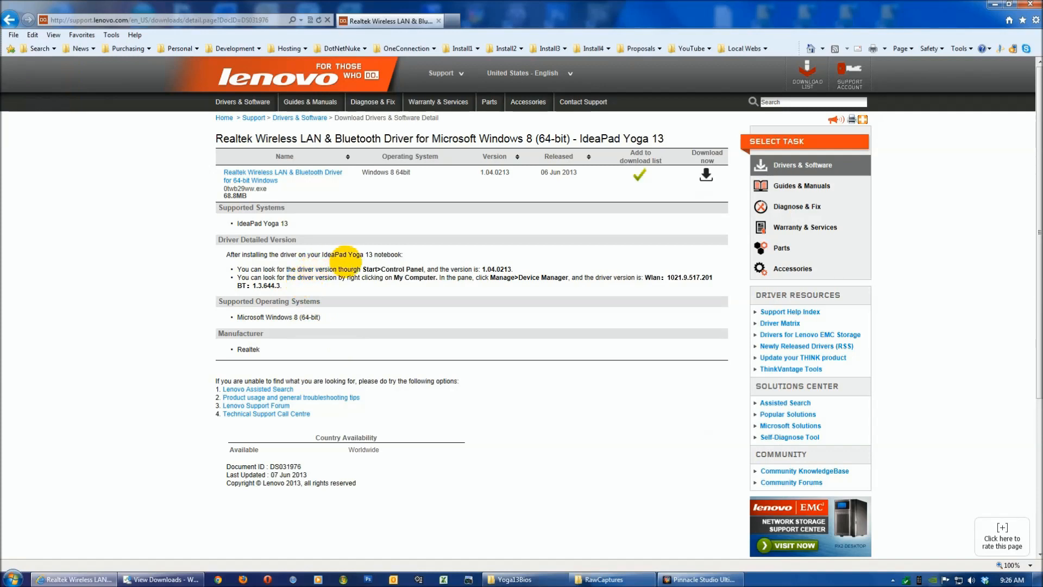
{"action": "mouse_move", "coordinate": [248, 239]}
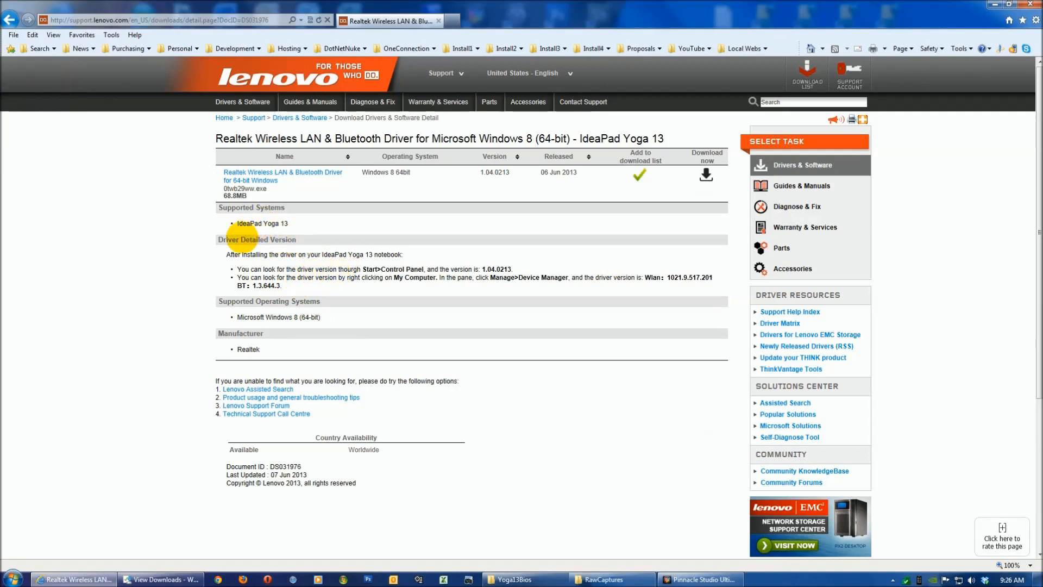
{"action": "mouse_move", "coordinate": [263, 348]}
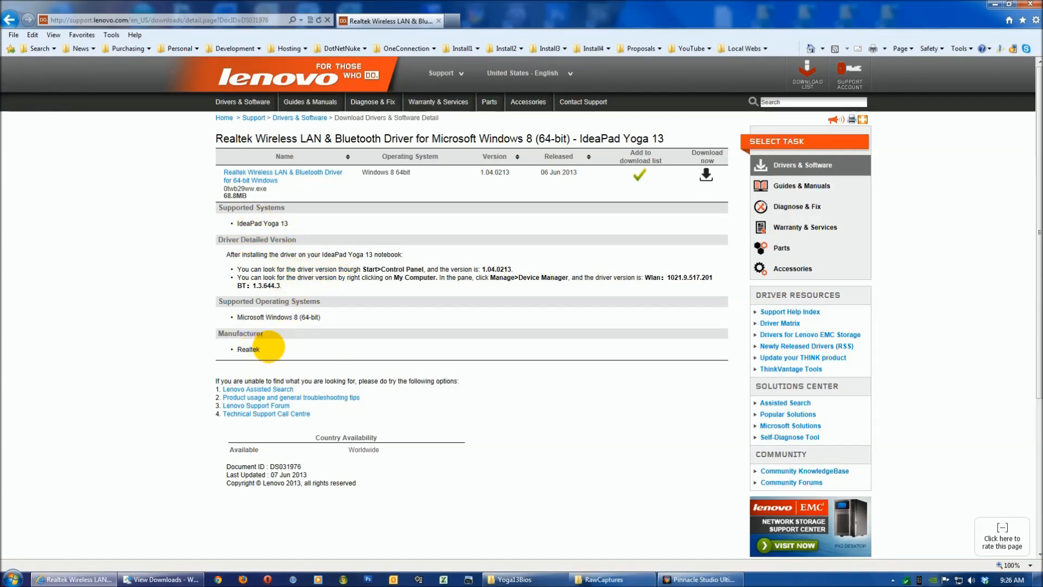
{"action": "mouse_move", "coordinate": [545, 274]}
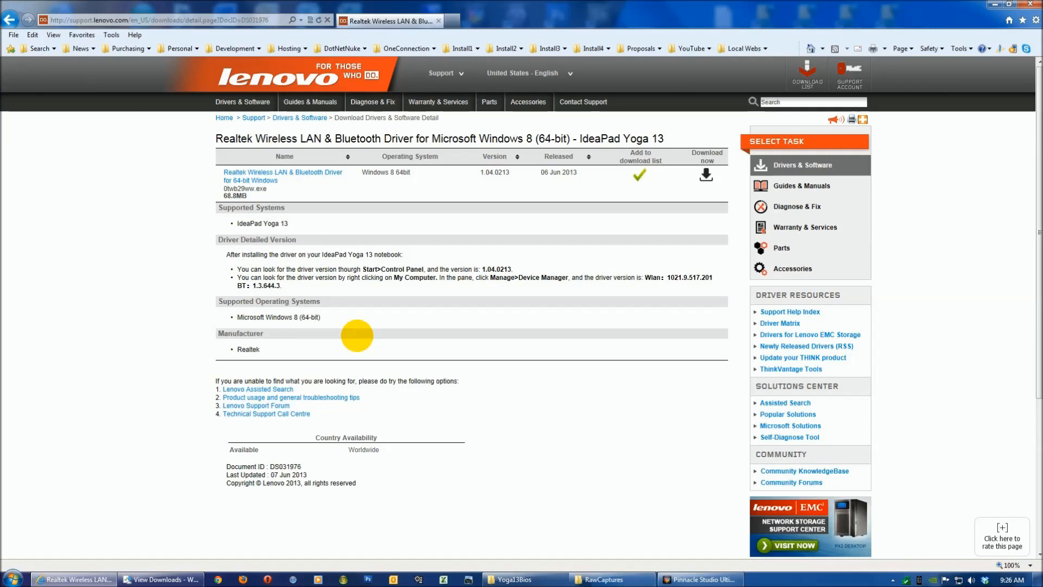
{"action": "mouse_move", "coordinate": [613, 398]}
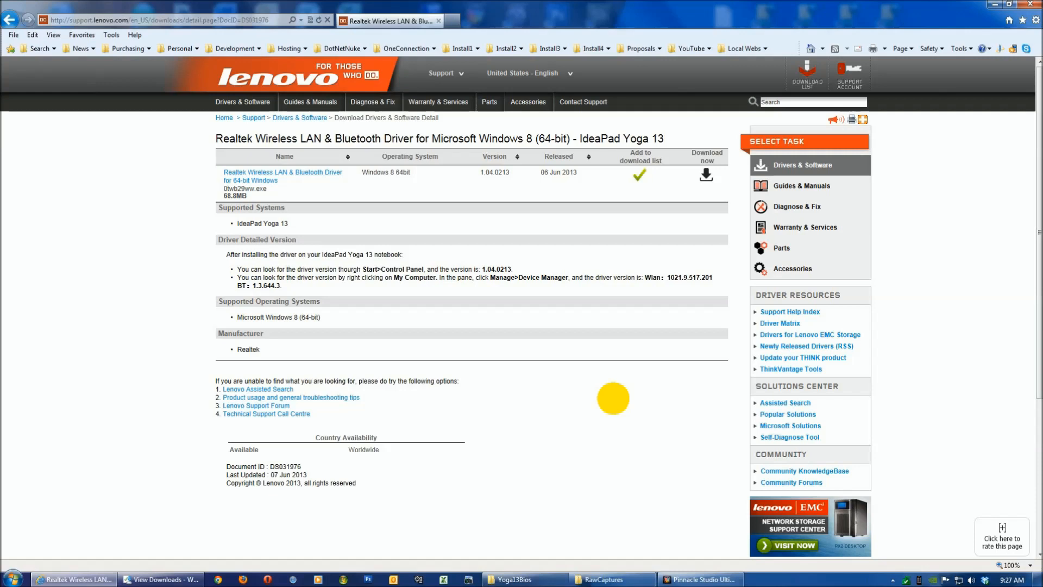
{"action": "mouse_move", "coordinate": [782, 571]}
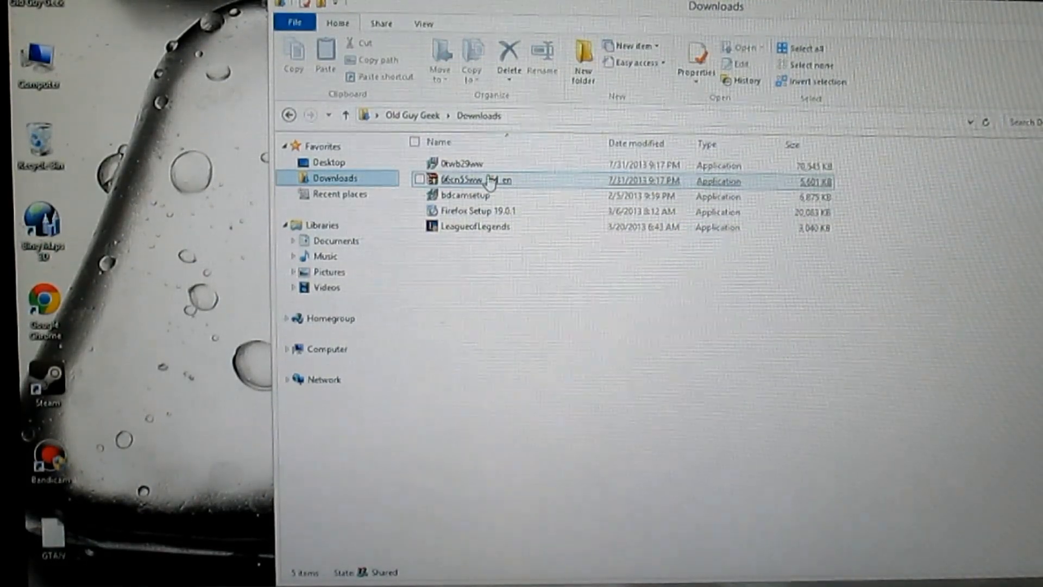
- Run the downloaded BIOS .exe, accept the license and install it to the default folder
{"action": "double_click", "coordinate": [464, 181]}
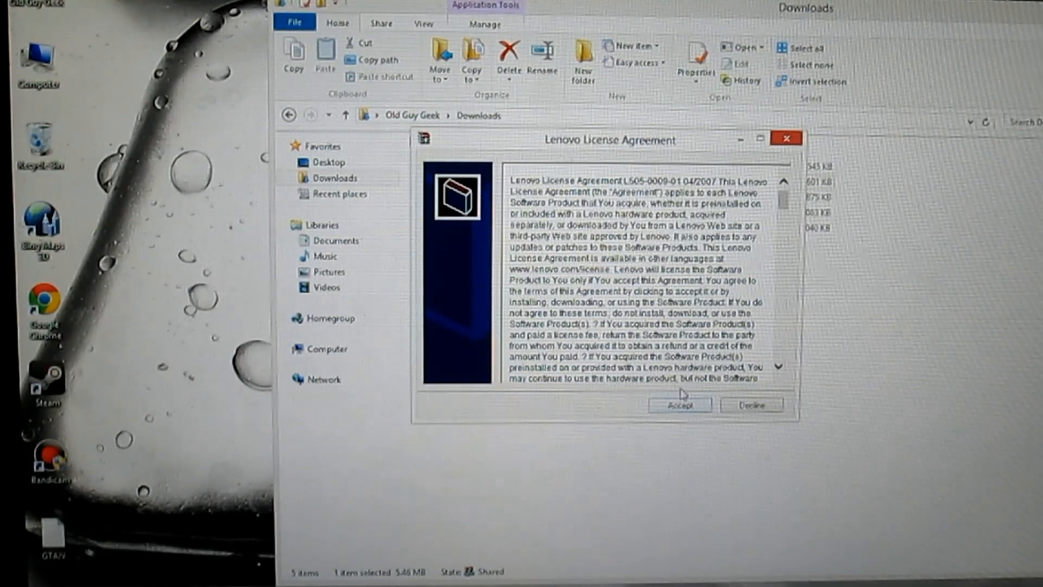
{"action": "left_click", "coordinate": [680, 404]}
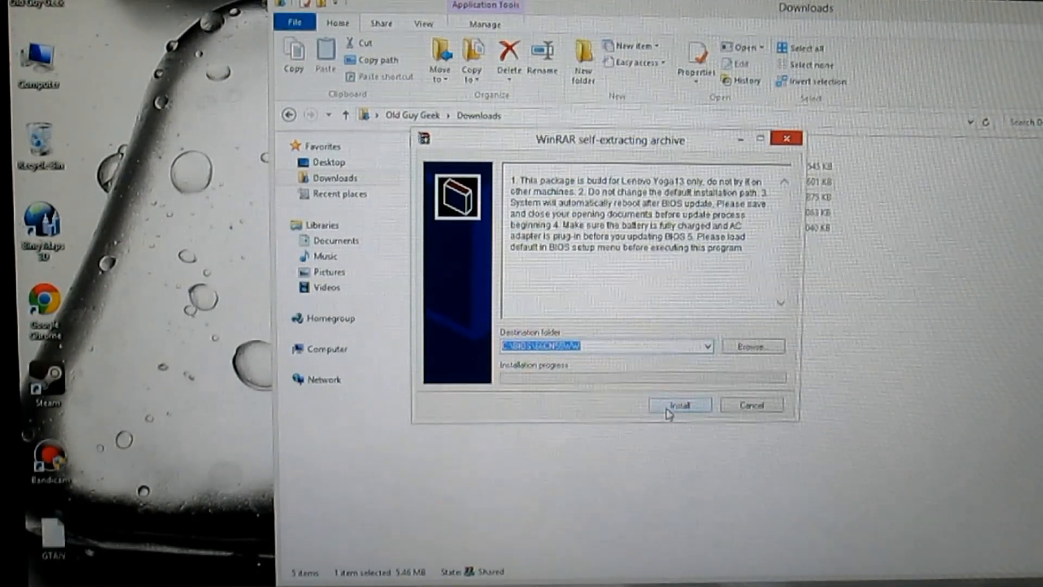
{"action": "left_click", "coordinate": [679, 404]}
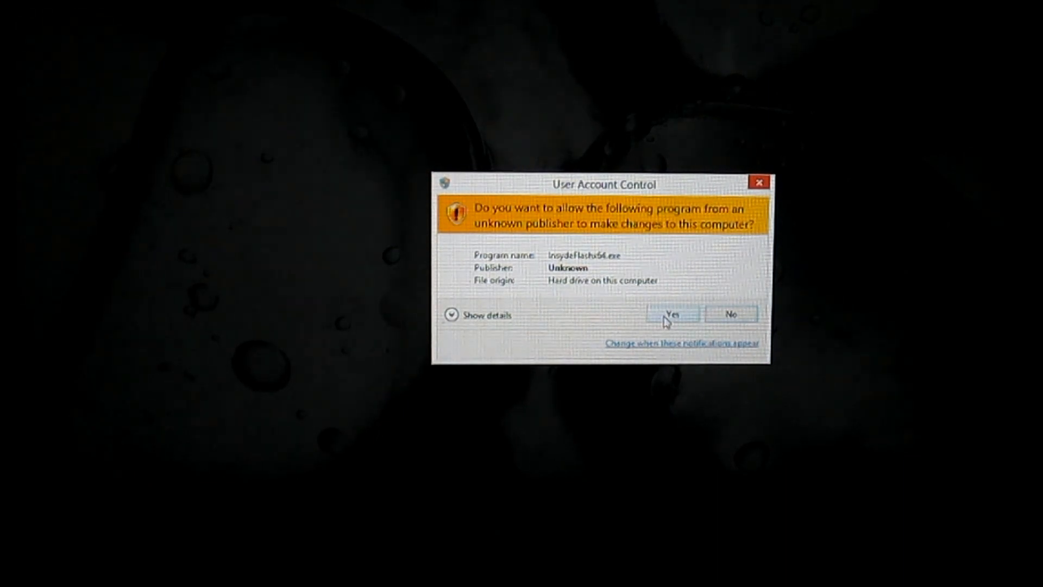
- Allow InsydeFlash64.exe to make changes so the BIOS flash can run
{"action": "left_click", "coordinate": [674, 314]}
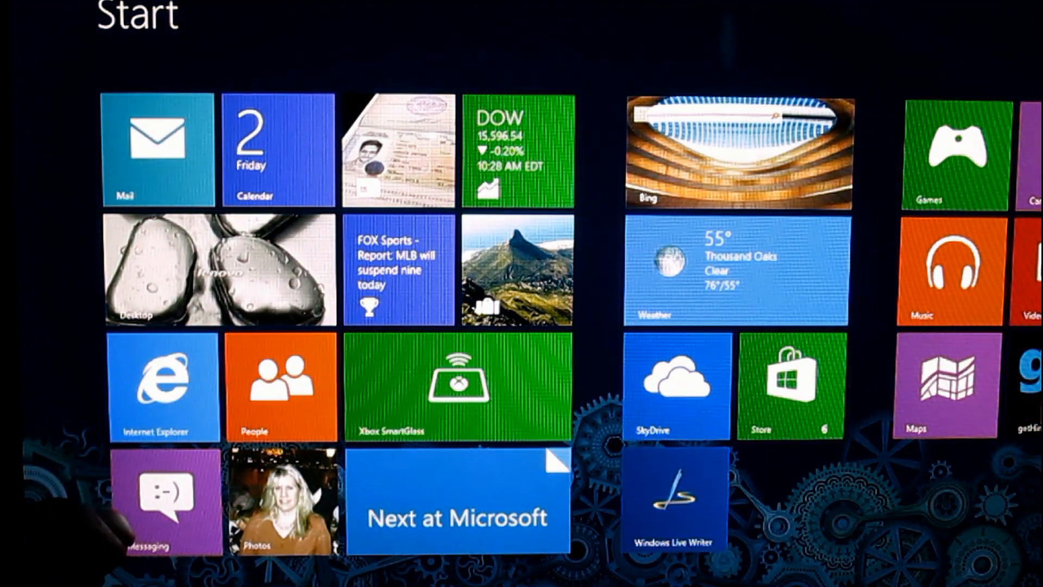
- Switch from the Windows 8 Start screen to the desktop after the reboot
{"action": "left_click", "coordinate": [204, 270]}
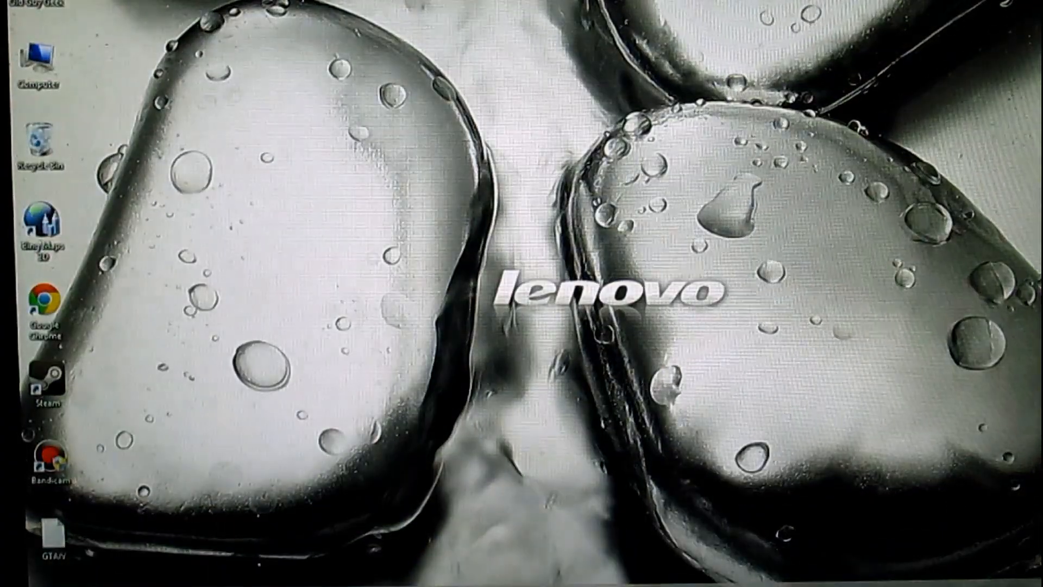